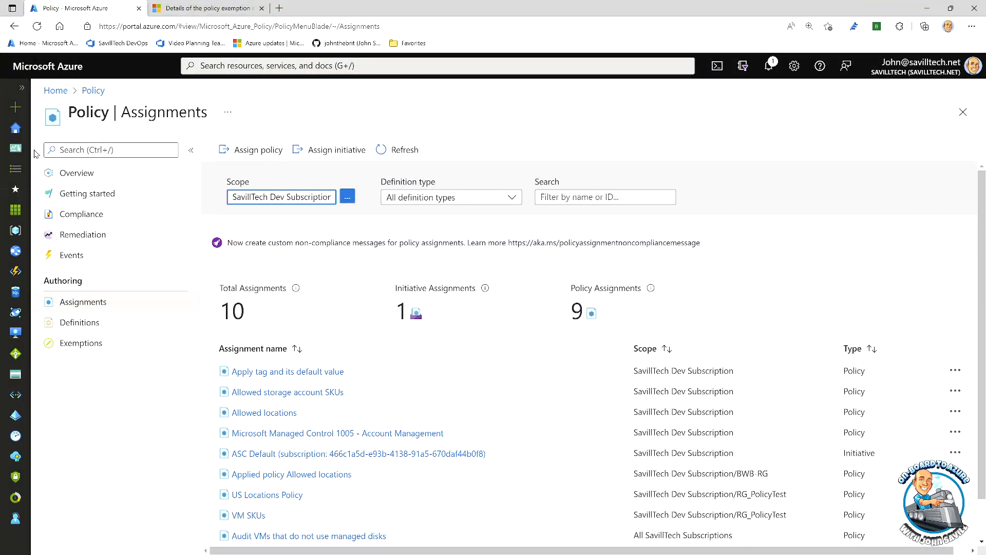
pyautogui.moveTo(288, 391)
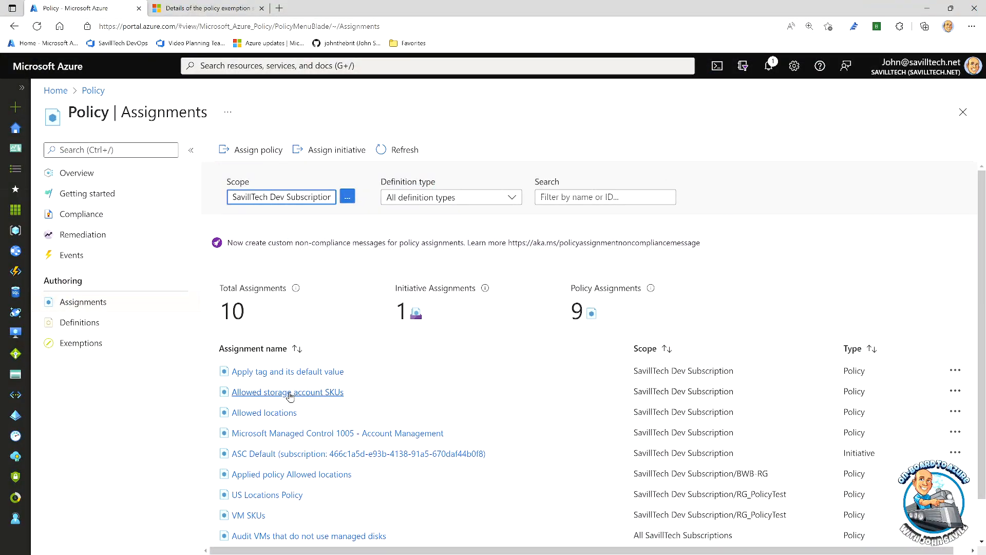
# Step: Briefly view the Allowed storage account SKUs assignment's edit form, then dismiss it unsaved
pyautogui.click(288, 391)
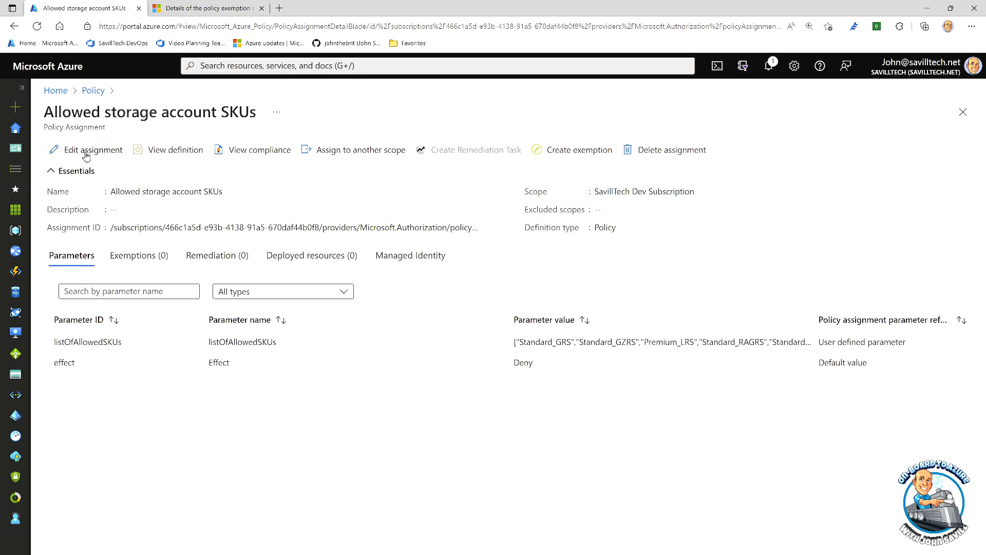
pyautogui.click(91, 150)
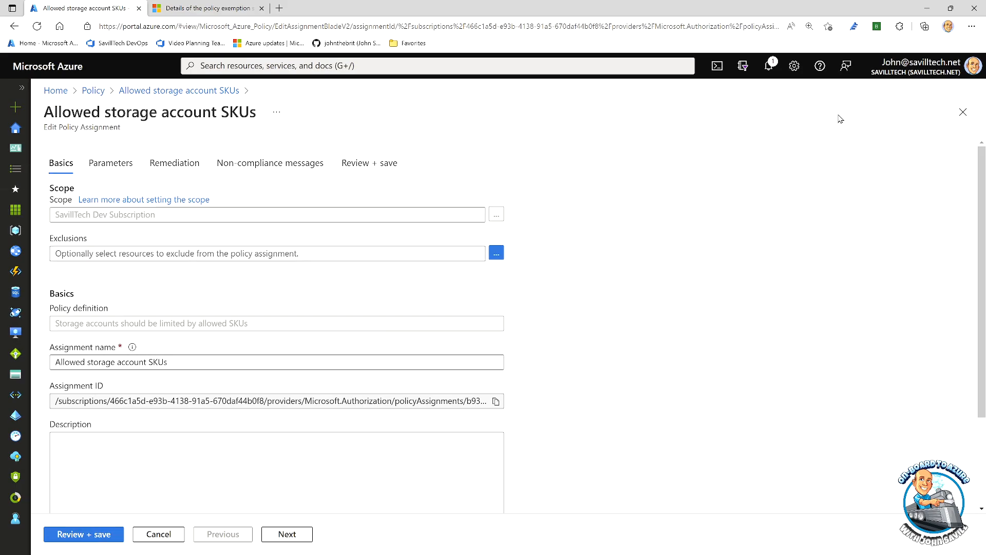
pyautogui.moveTo(926, 114)
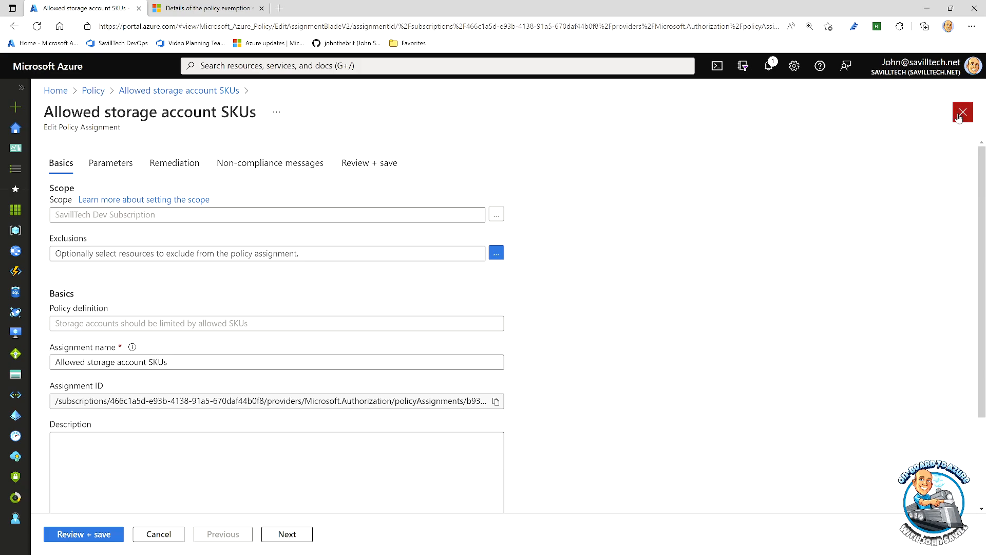
pyautogui.click(961, 112)
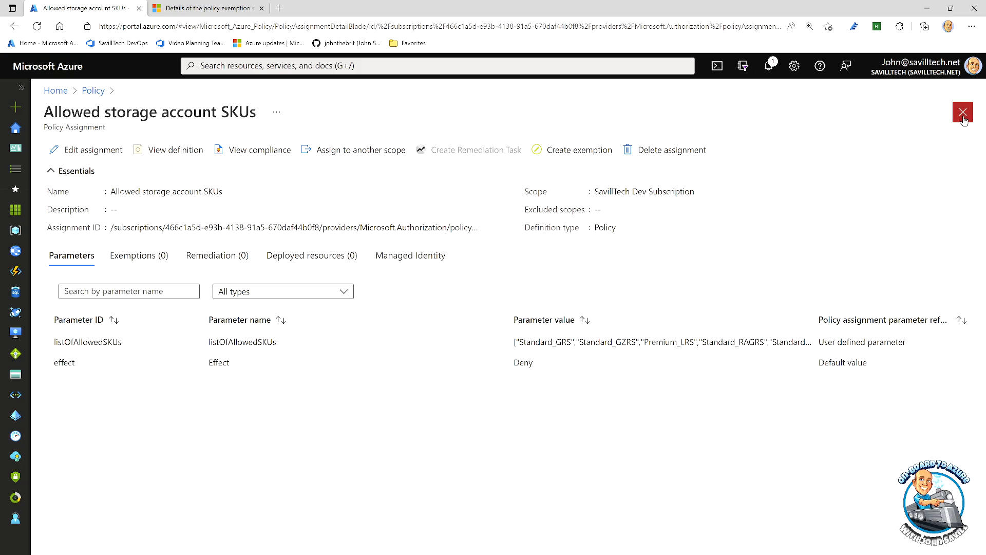
pyautogui.click(962, 113)
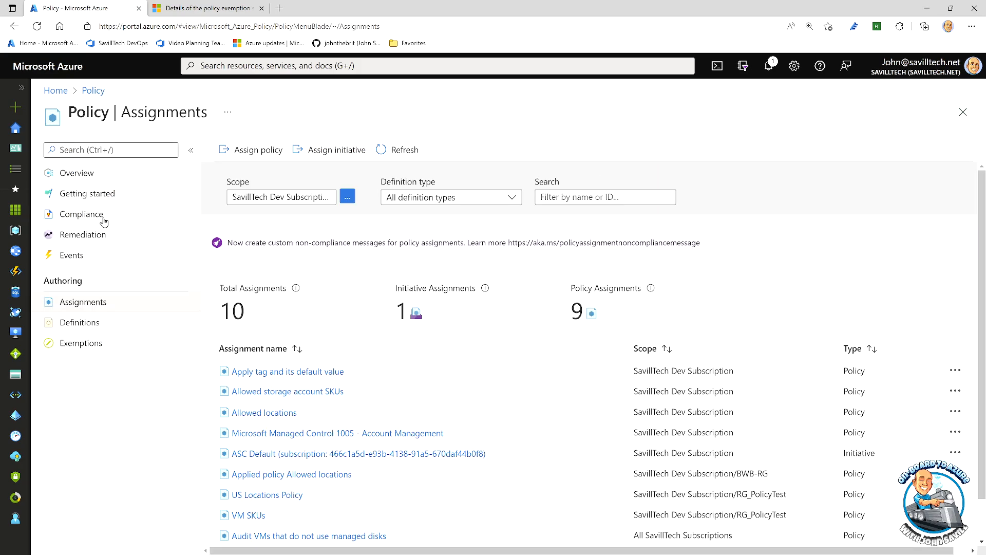
# Step: Show the actions menu for non-compliant eastusbackupvault under the Apply tag and its default value policy
pyautogui.click(81, 214)
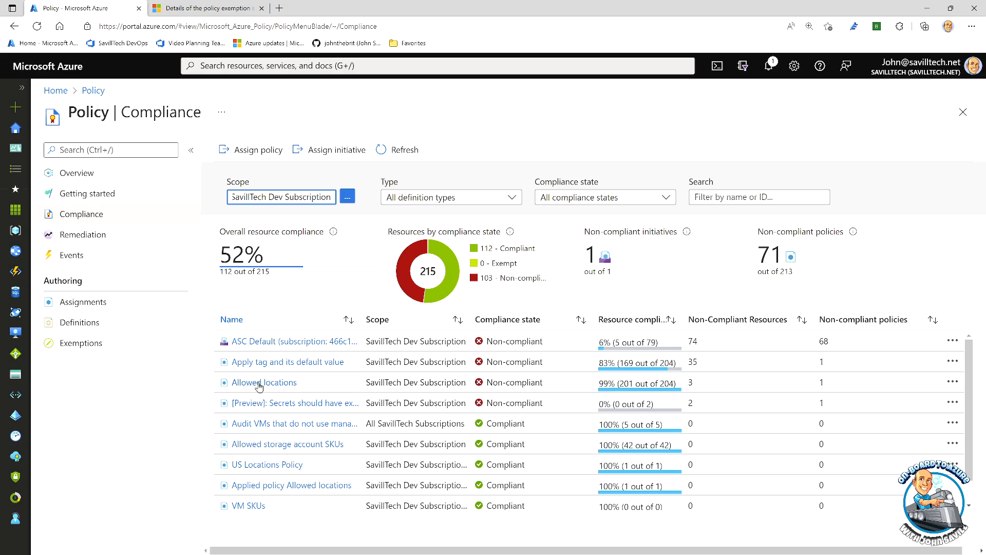
pyautogui.click(263, 382)
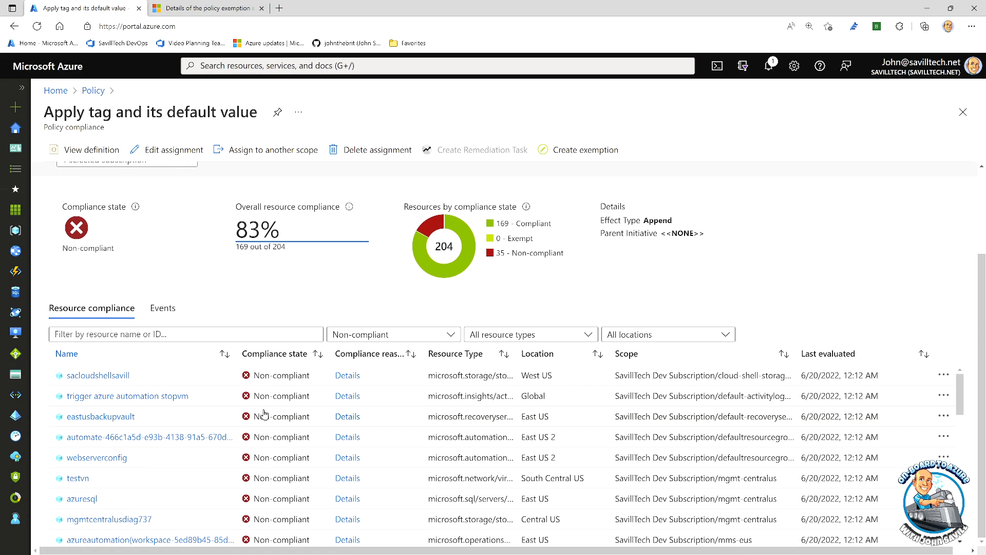
pyautogui.scroll(-3)
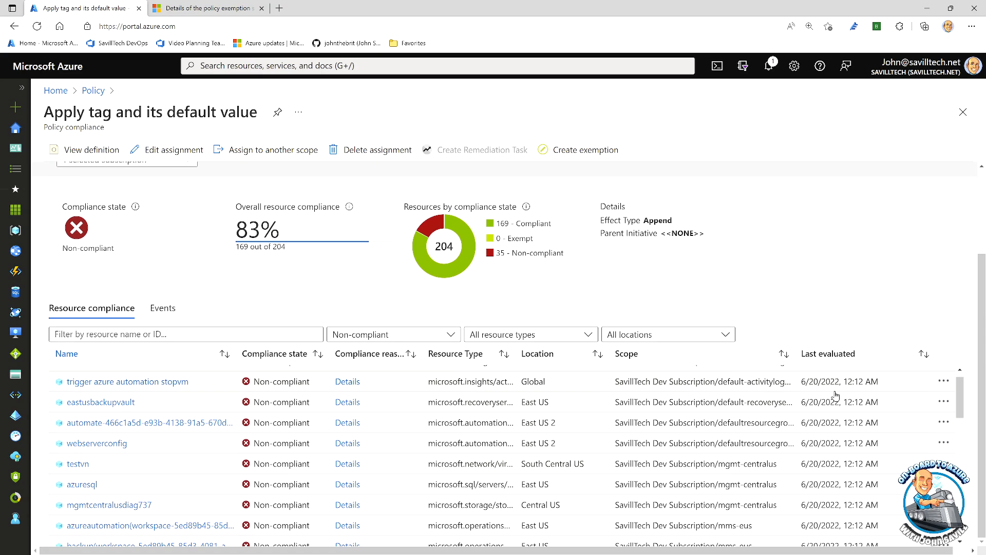
pyautogui.click(943, 402)
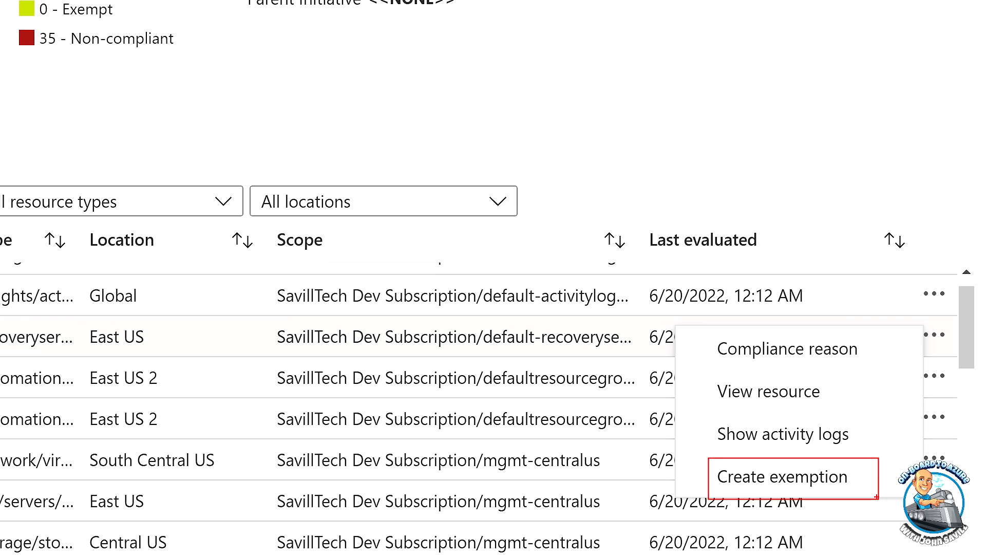
# Step: Start an exemption for eastusbackupvault and expand its Waiver/Mitigated category choices
pyautogui.click(783, 476)
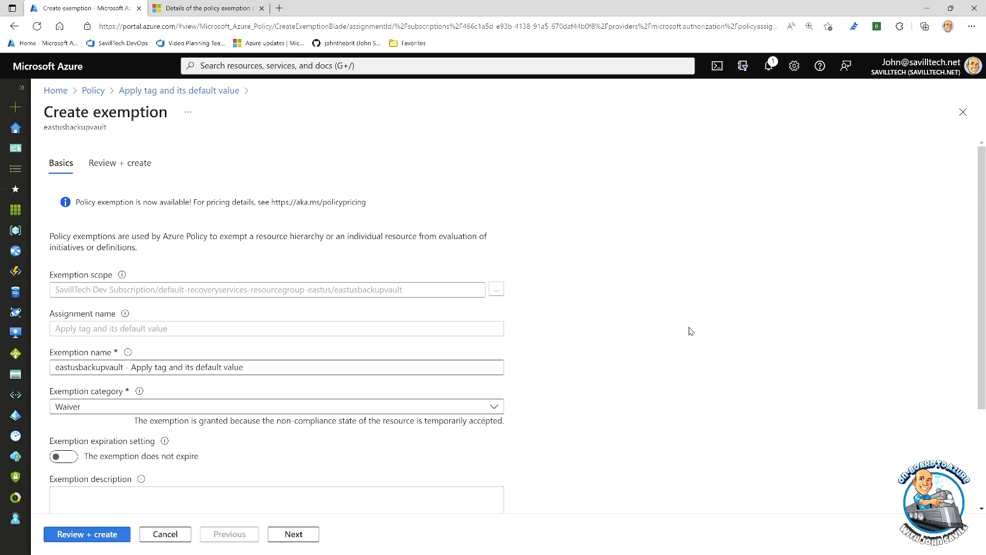
pyautogui.moveTo(450, 296)
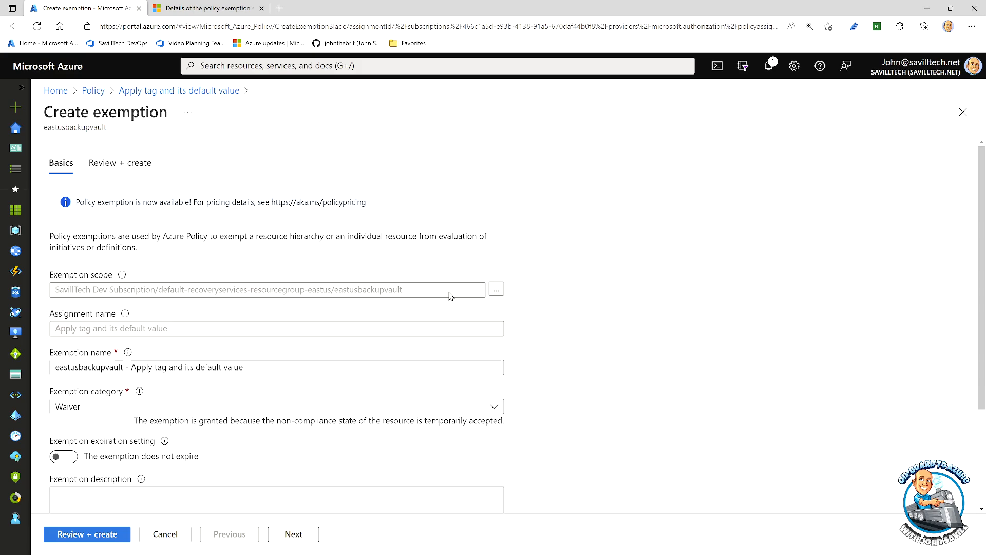
pyautogui.moveTo(476, 301)
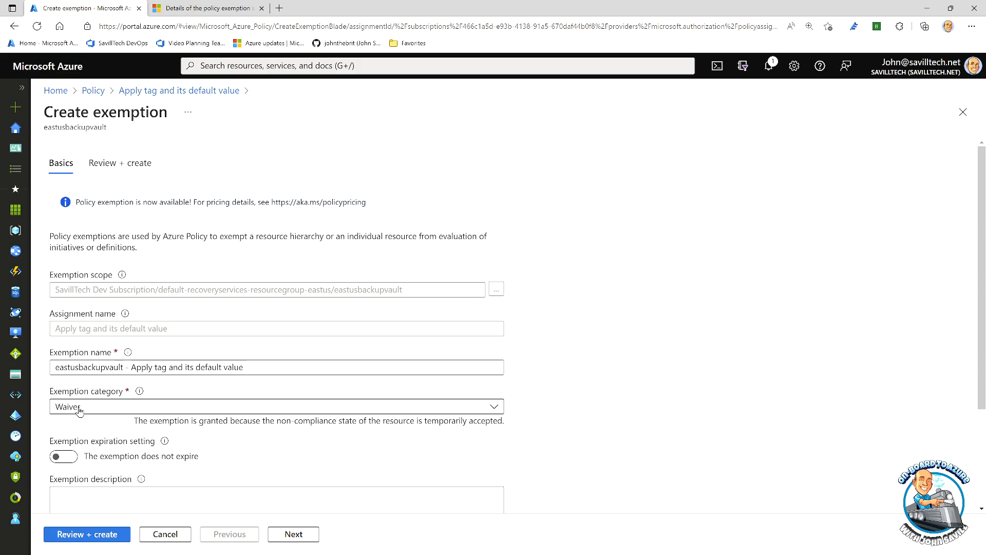
pyautogui.click(275, 405)
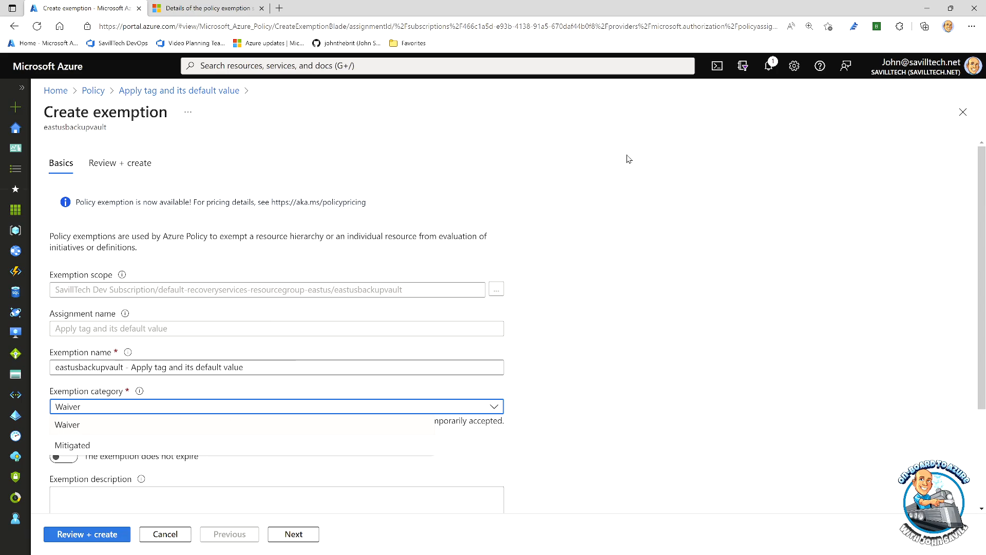
pyautogui.moveTo(963, 112)
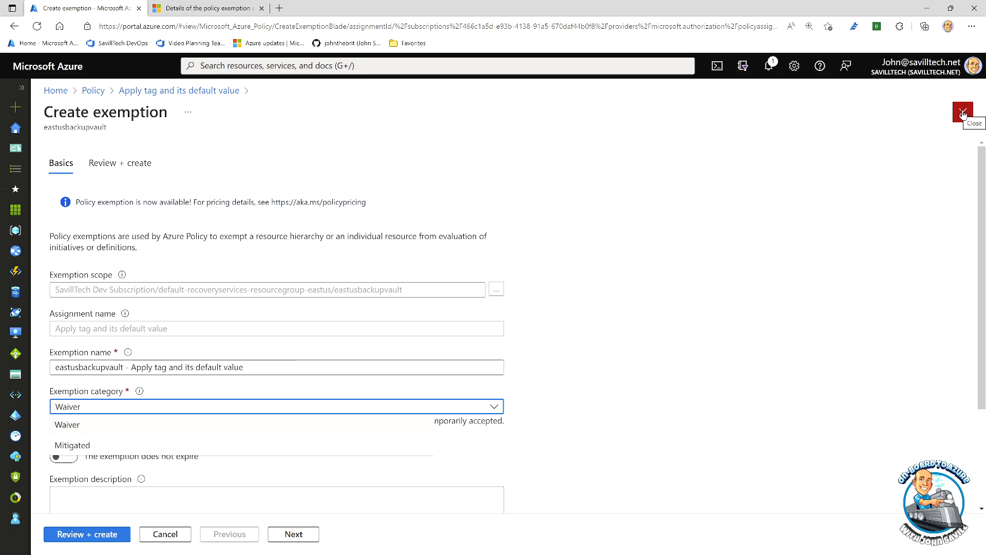
# Step: Discard the unsaved exemption form to consult the docs' Required permissions section
pyautogui.click(206, 7)
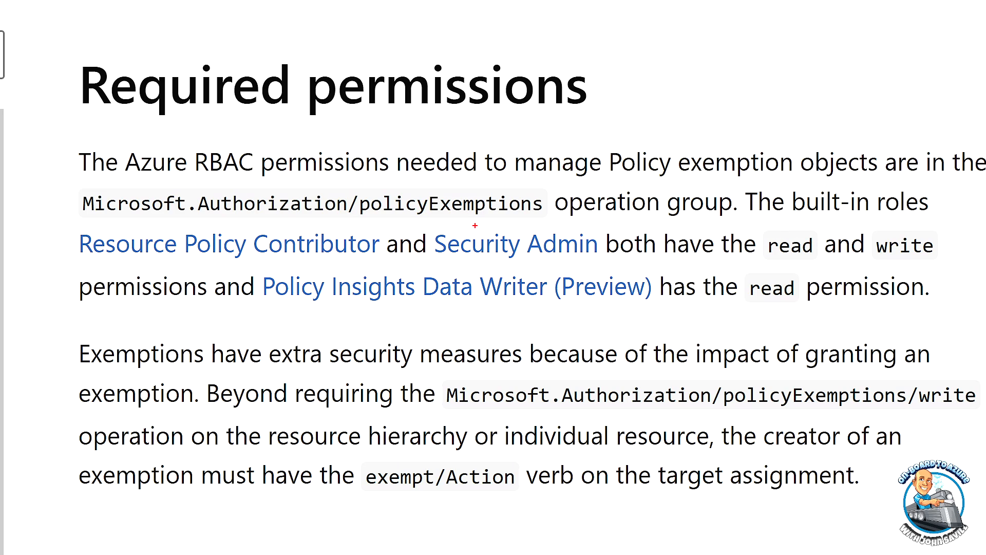
pyautogui.moveTo(74, 228)
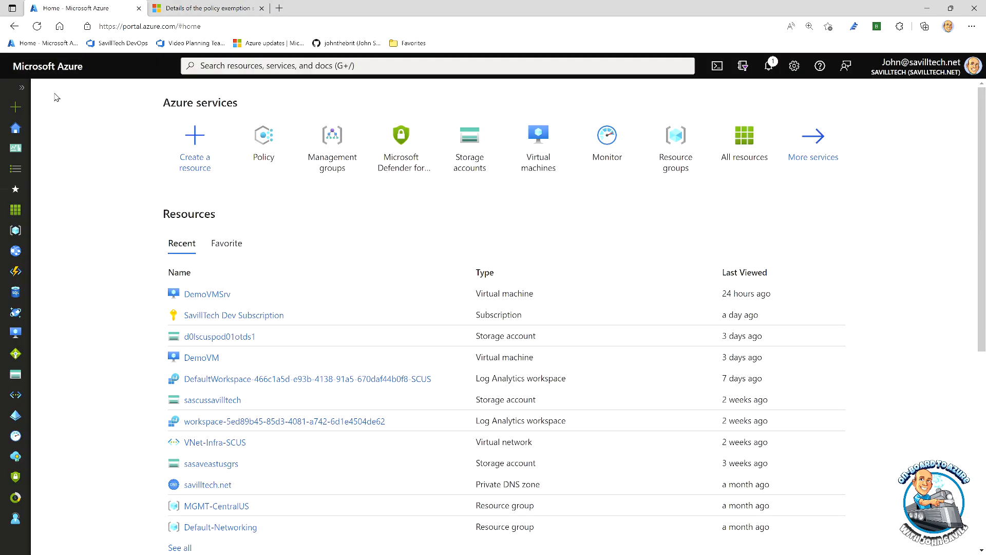
# Step: List the role definitions of the All SavillTech Subscriptions management group
pyautogui.click(331, 140)
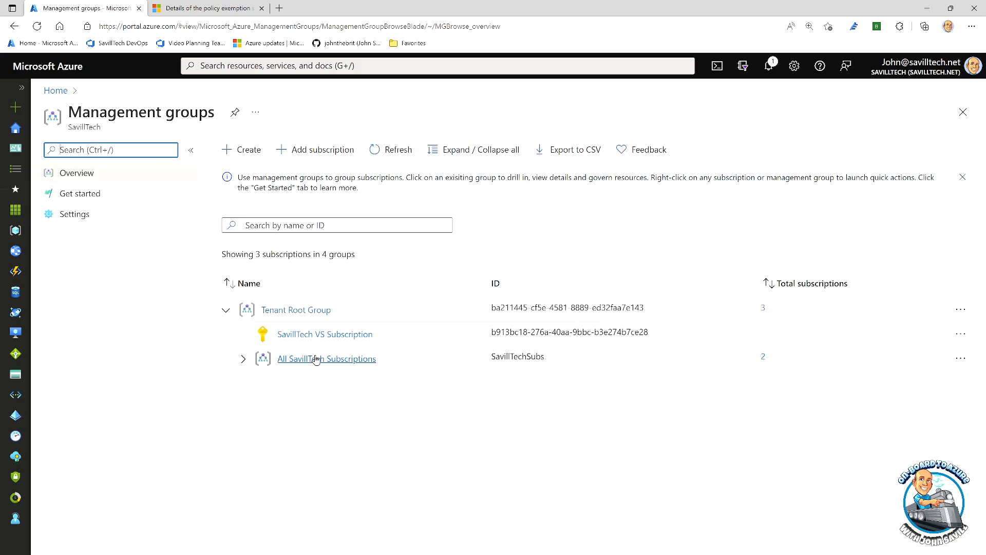
pyautogui.click(325, 359)
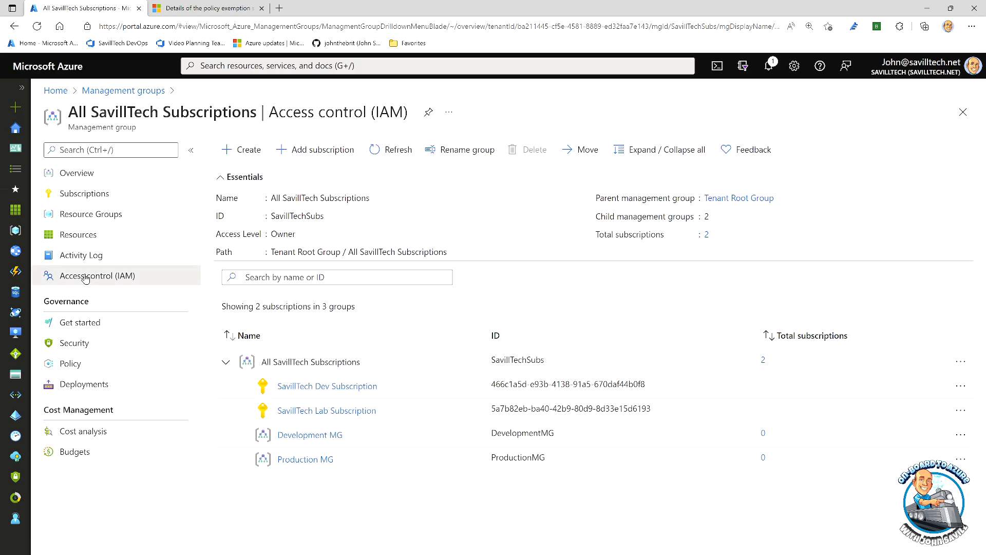
pyautogui.click(98, 275)
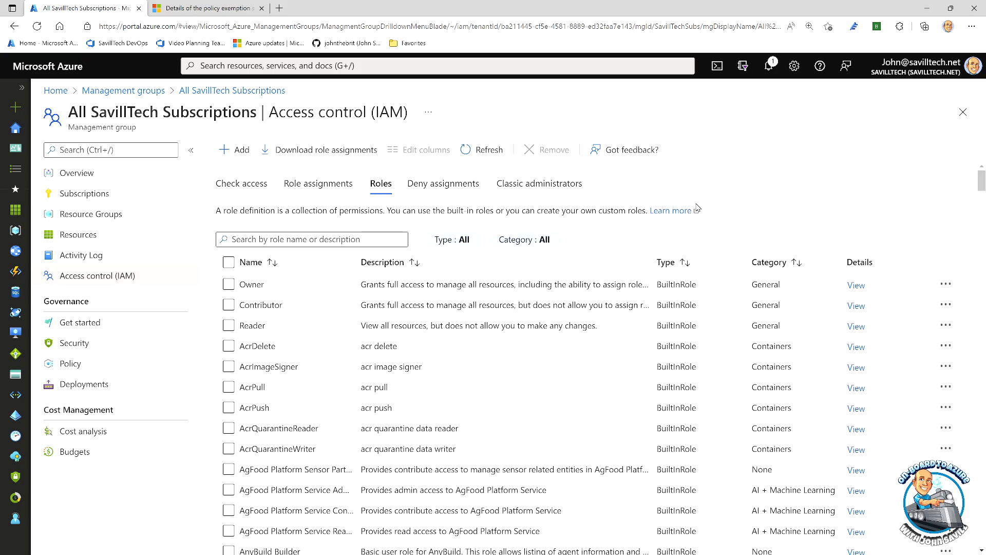
# Step: Filter roles by 'reso' and view the Resource Policy Contributor role's permissions
pyautogui.write('reso')
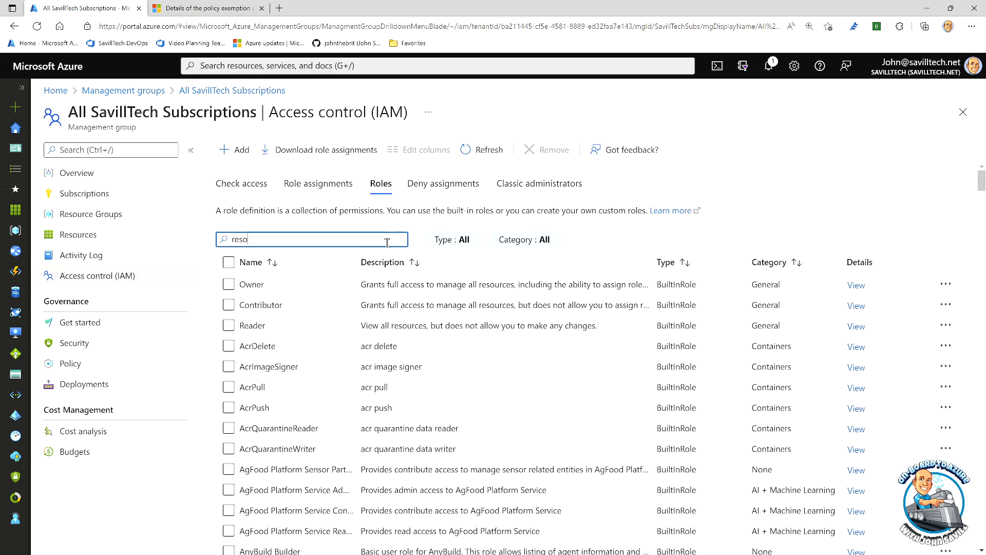
pyautogui.scroll(-3)
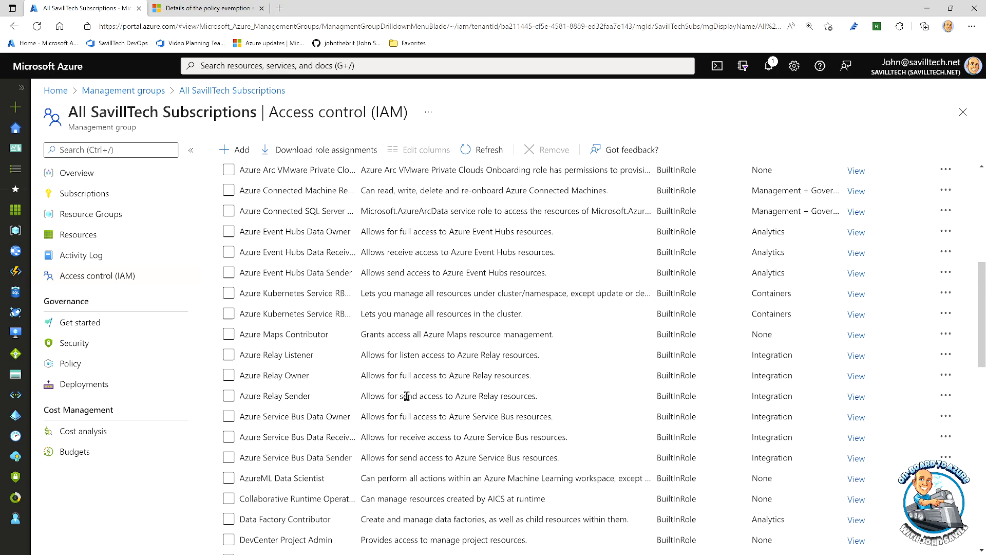
pyautogui.scroll(-3)
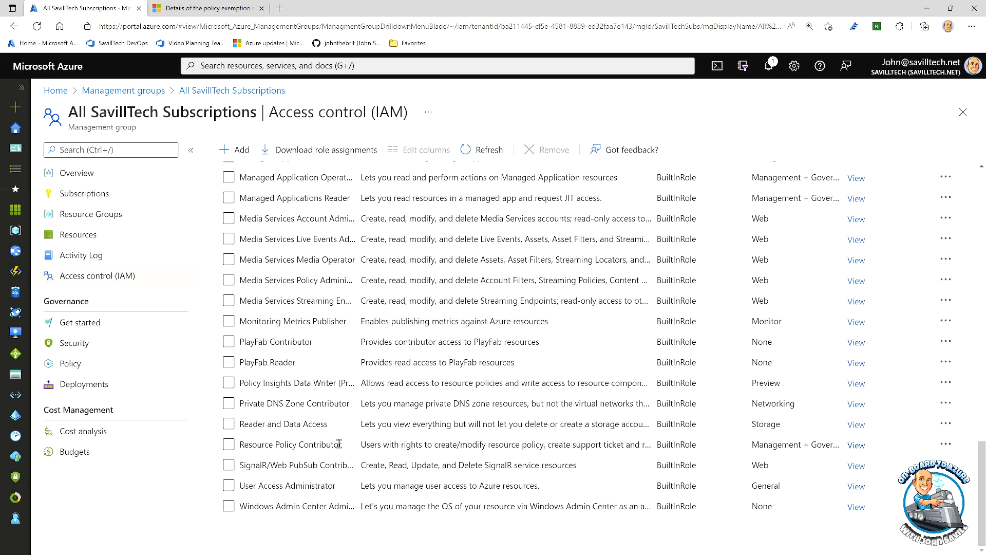
pyautogui.click(855, 445)
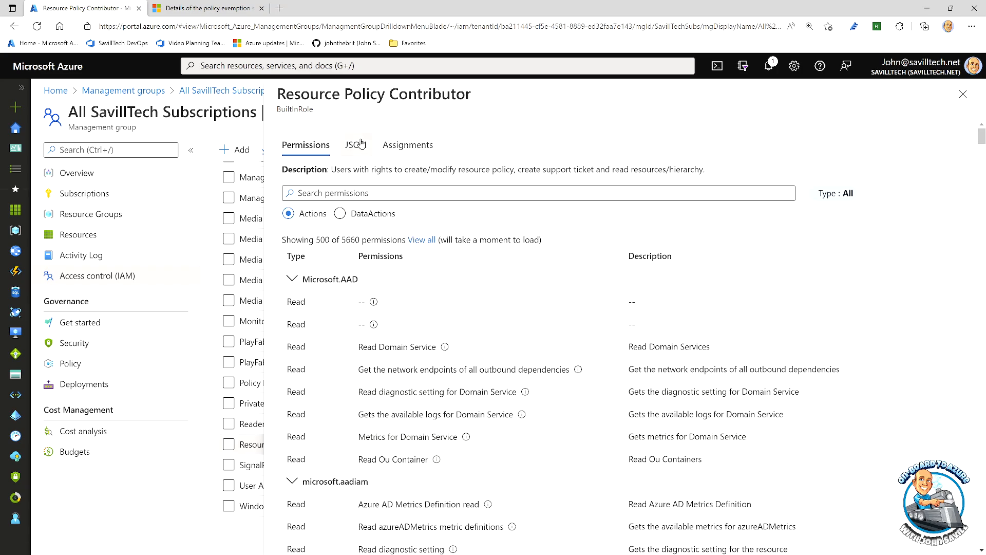
pyautogui.click(354, 145)
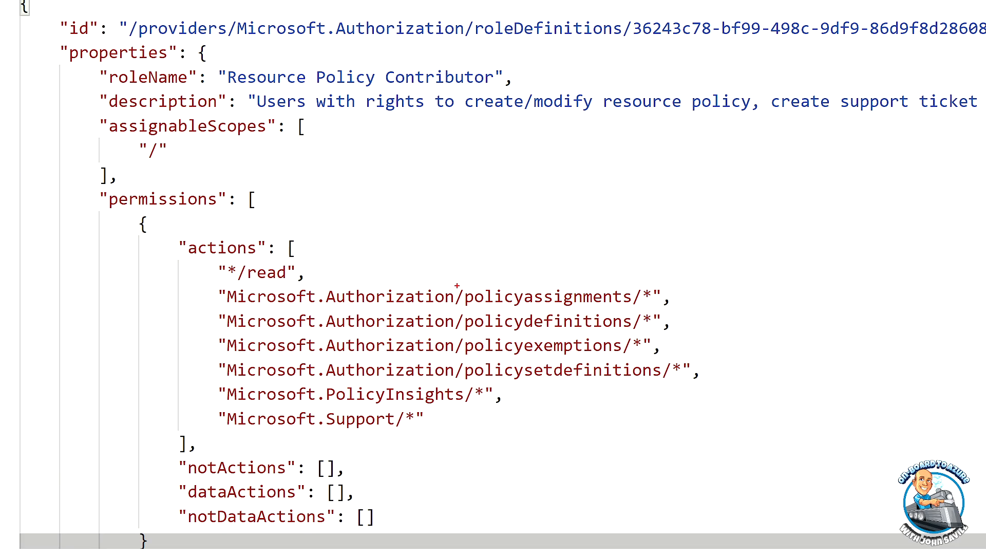
pyautogui.doubleClick(544, 296)
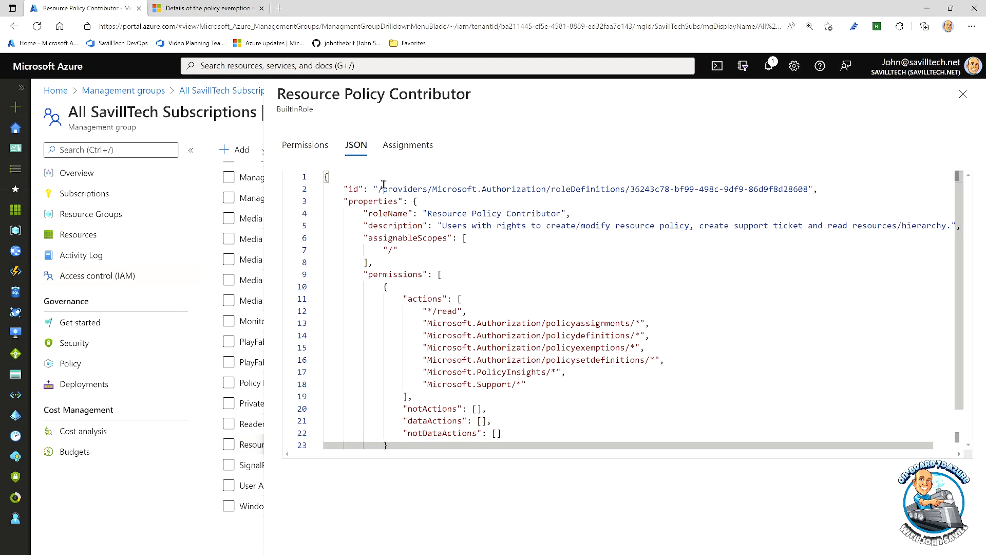
pyautogui.click(305, 144)
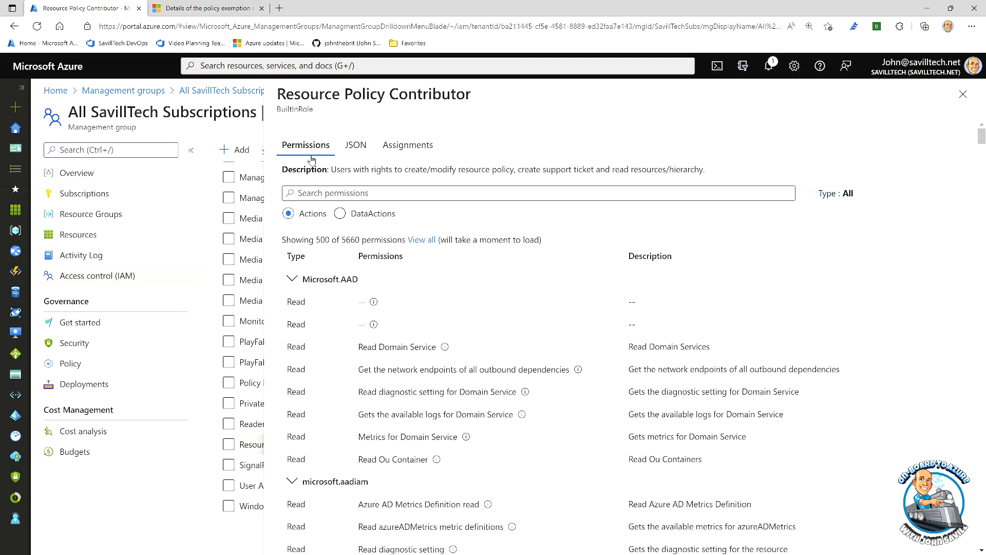
pyautogui.write('exemp')
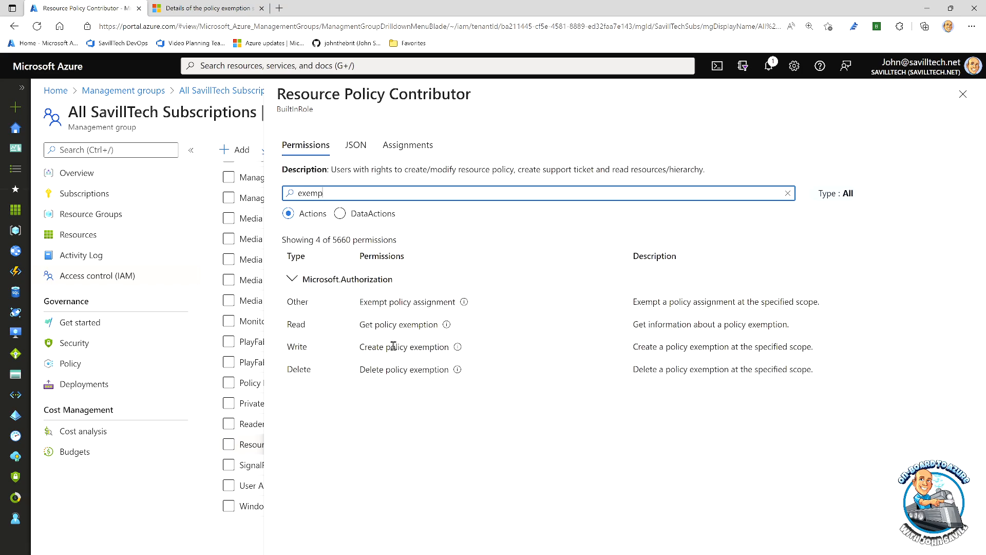
pyautogui.moveTo(458, 346)
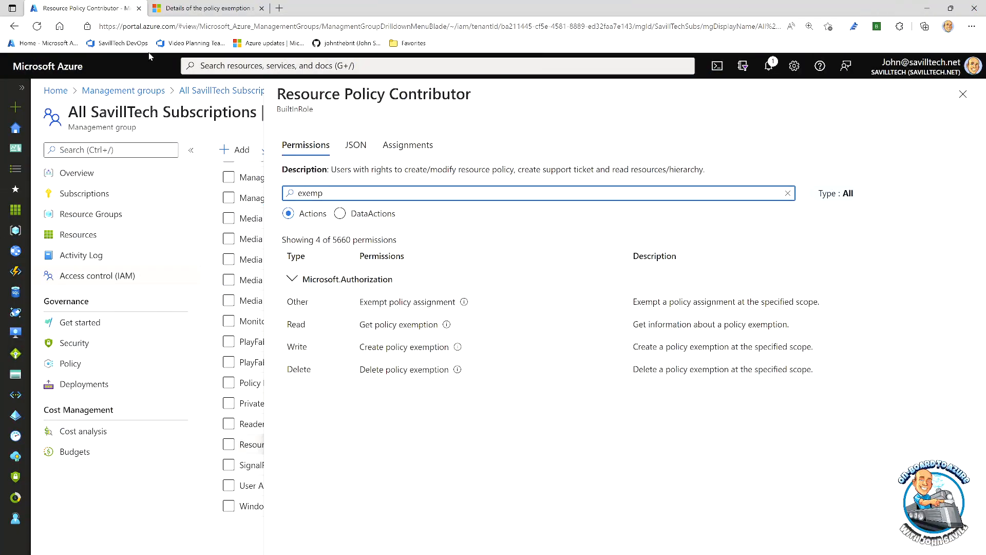
pyautogui.click(206, 8)
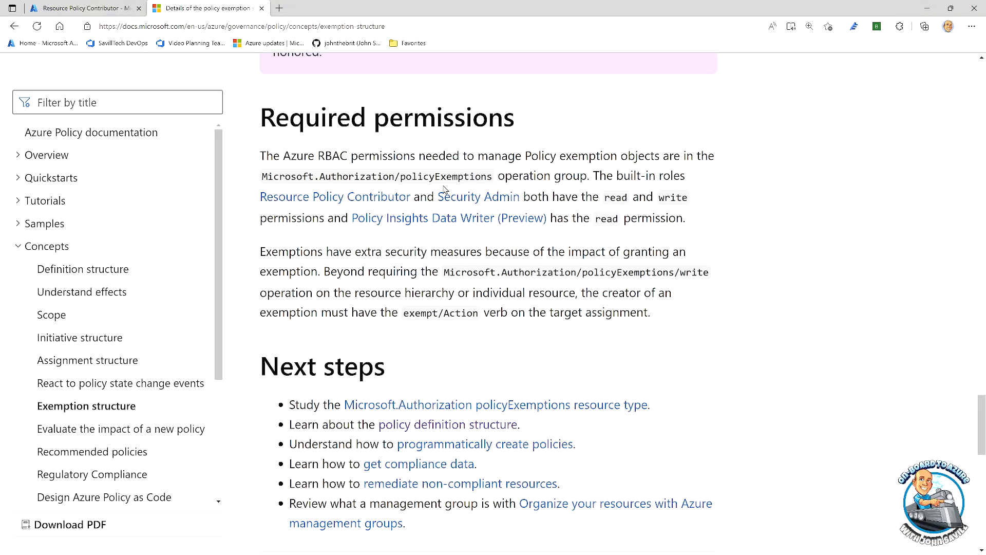
pyautogui.moveTo(581, 158)
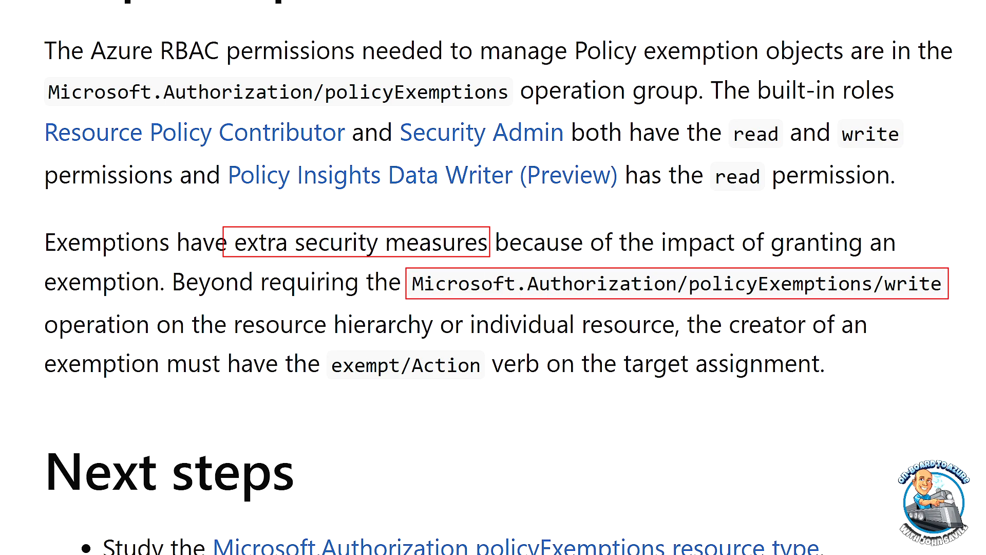
pyautogui.moveTo(463, 364)
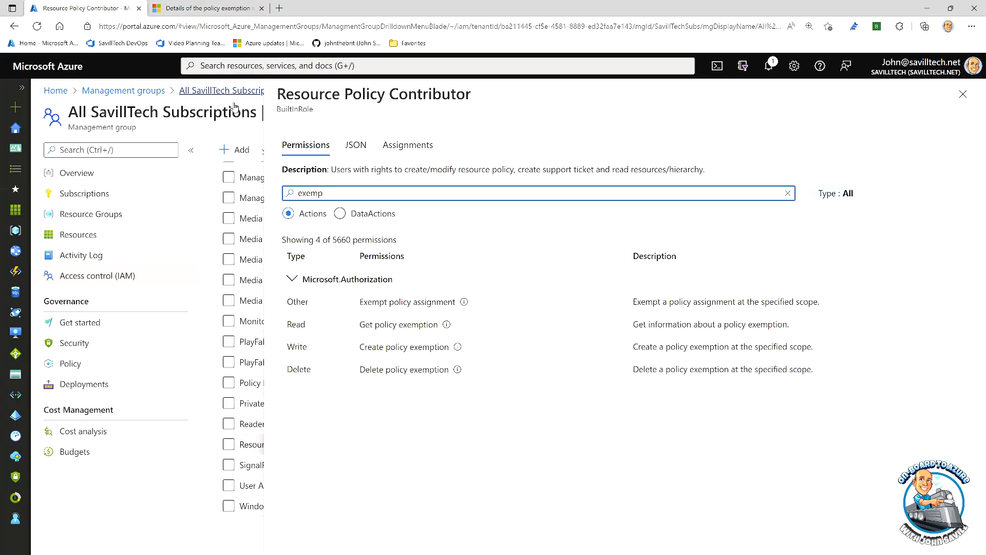
pyautogui.moveTo(445, 299)
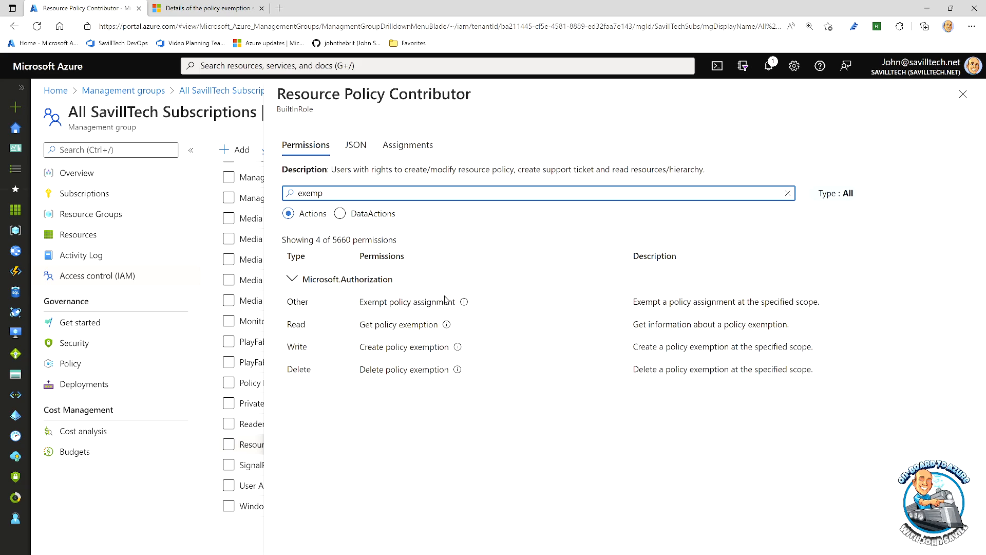
pyautogui.moveTo(464, 301)
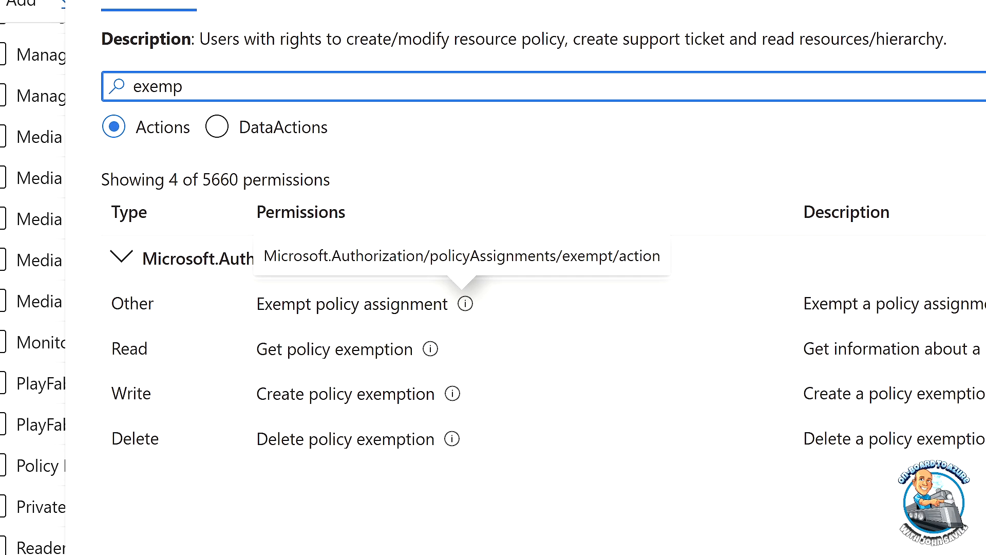